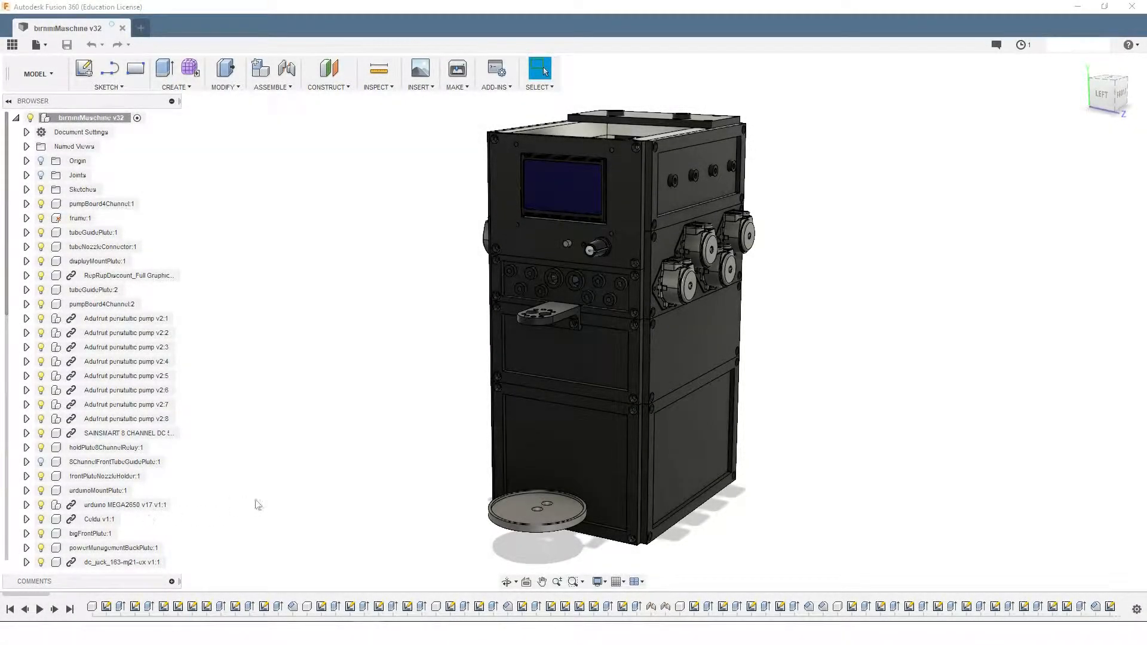
mouse_move(433, 432)
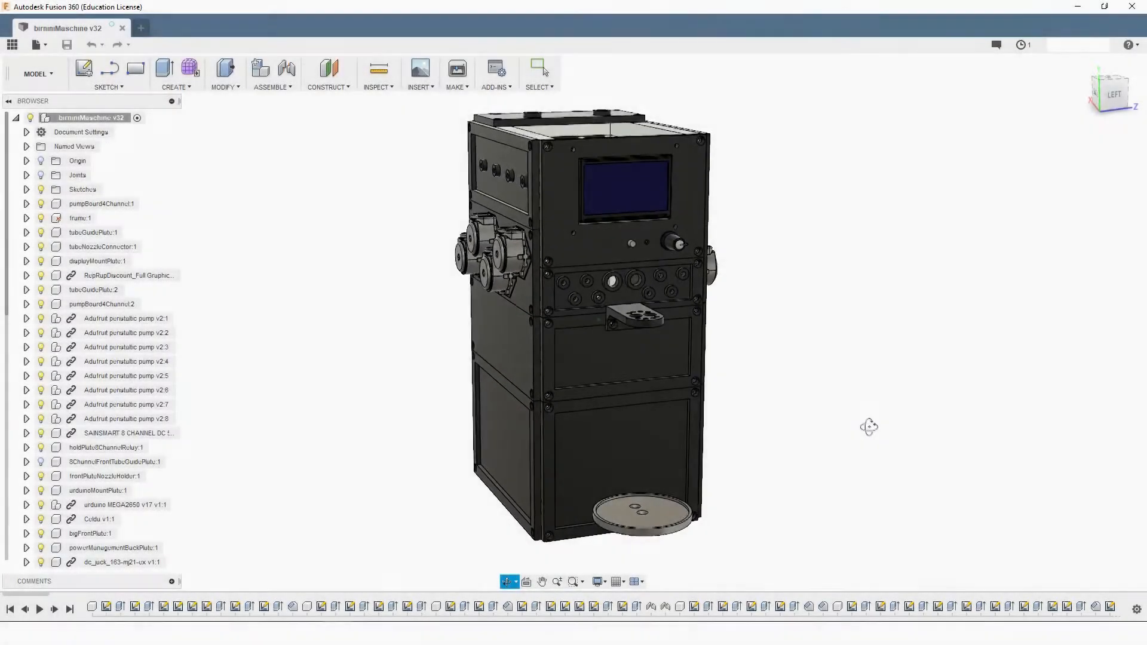
Orbit the cocktail machine to look down through its open top at the interior pumps
drag(869, 426, 885, 448)
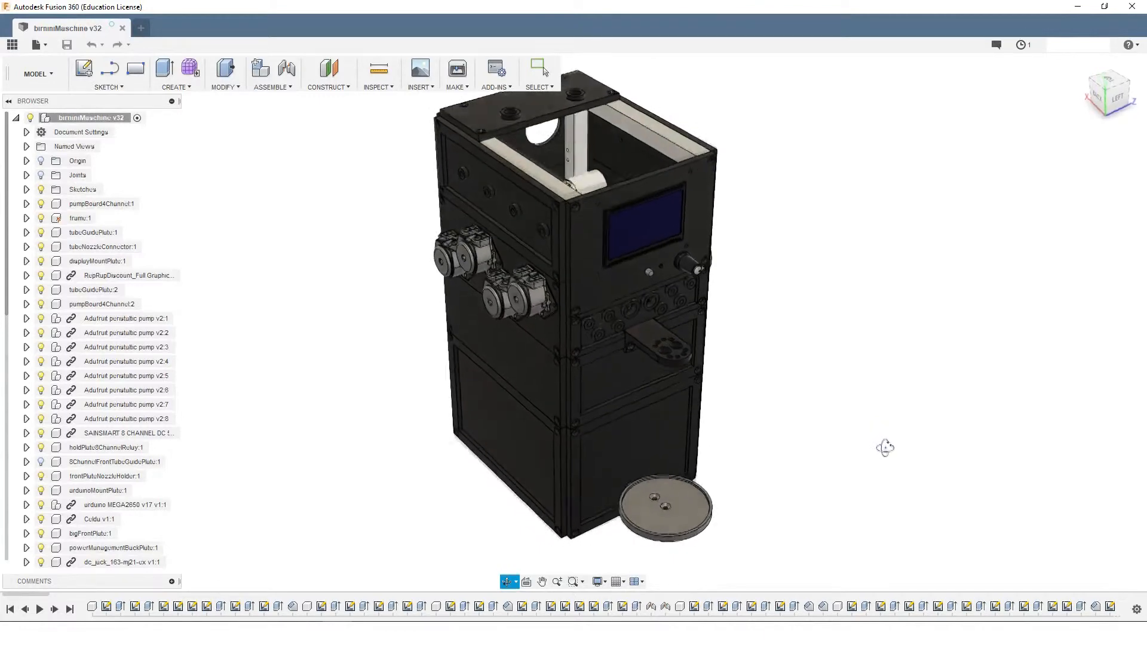
drag(886, 448, 897, 471)
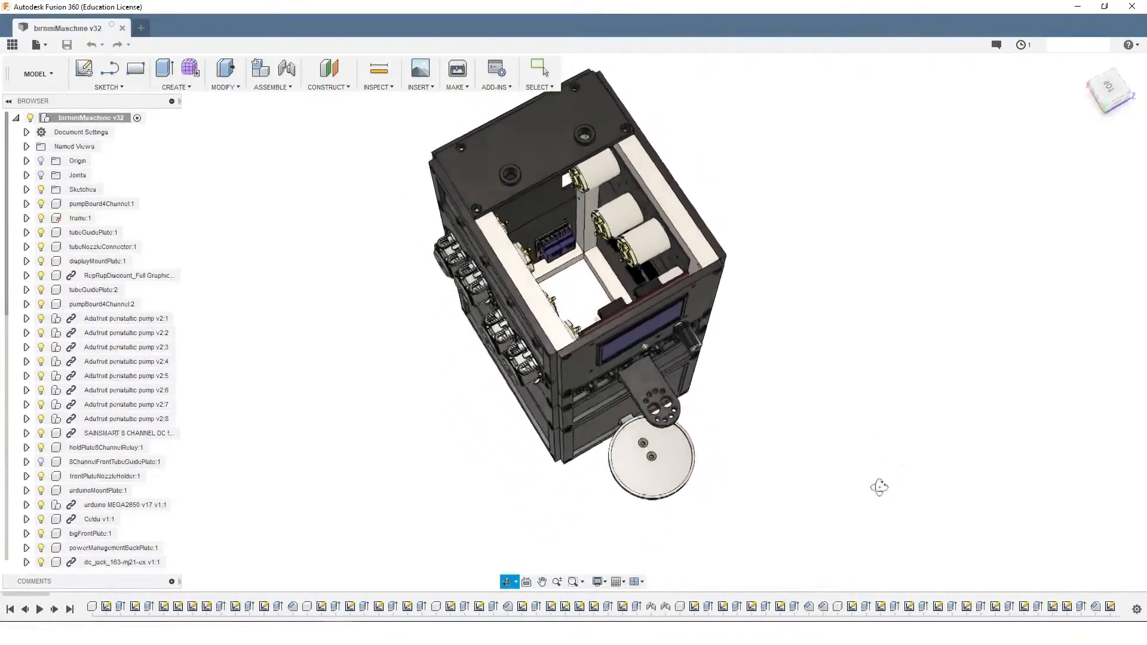
drag(878, 488, 826, 488)
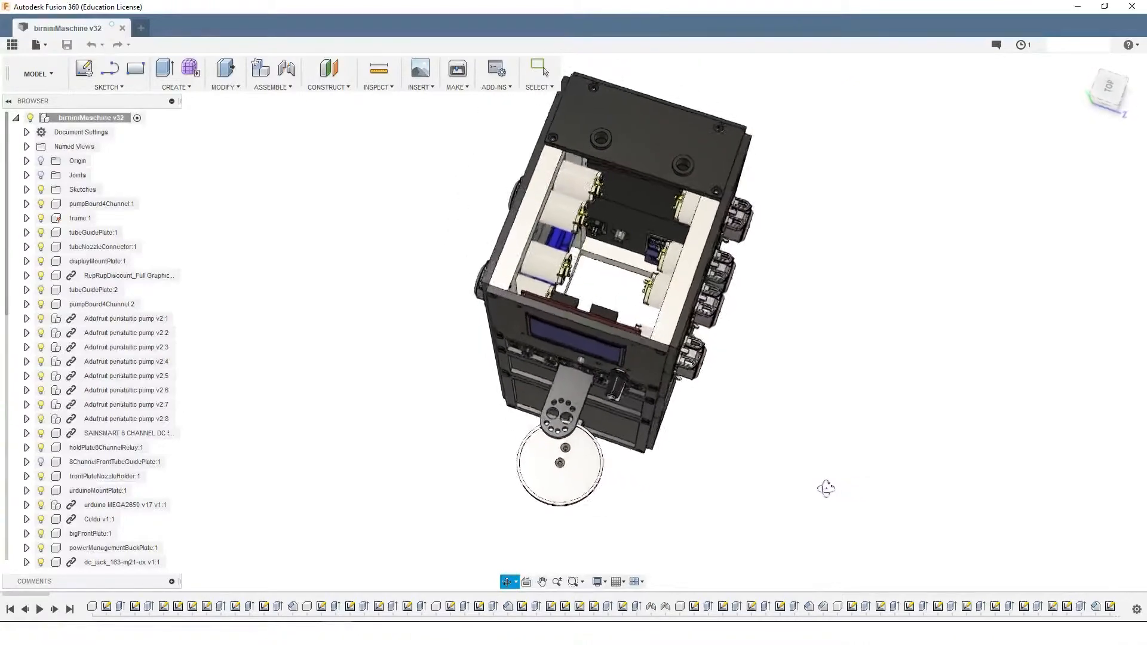